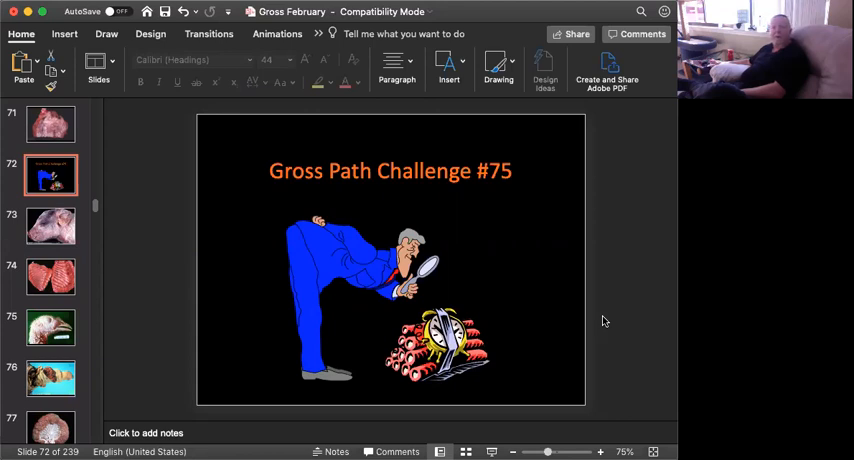
pyautogui.moveTo(54, 236)
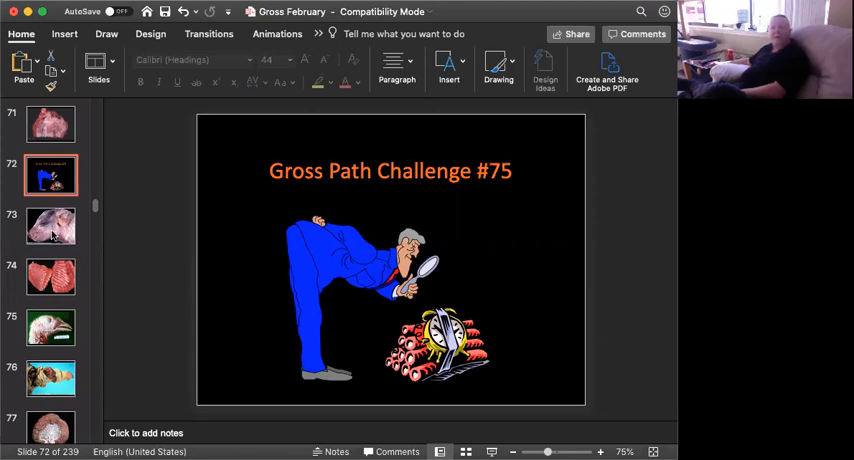
# Show slide 73, the close-up photo of a piglet's head
pyautogui.click(50, 228)
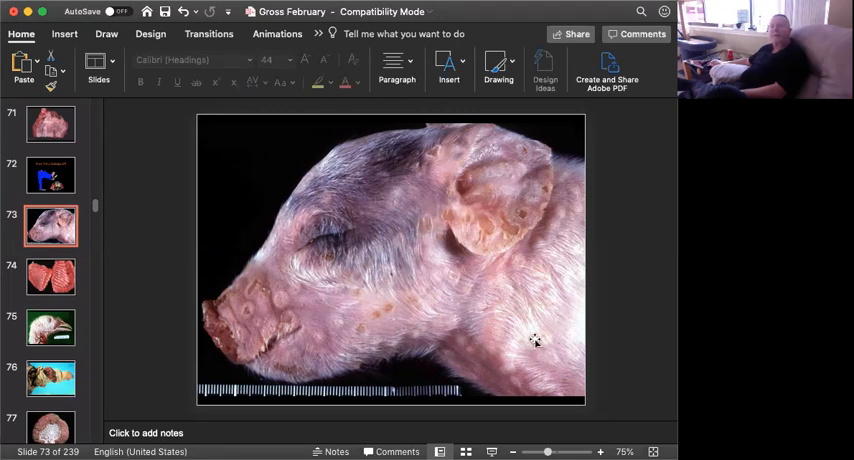
pyautogui.moveTo(560, 336)
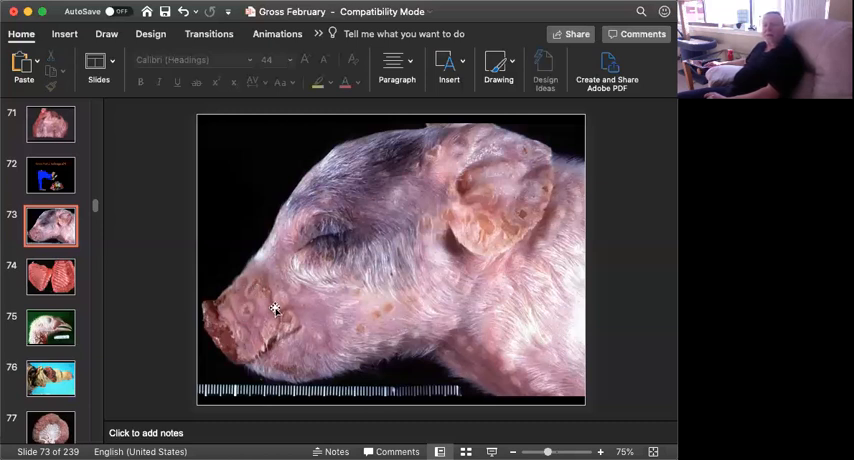
pyautogui.moveTo(308, 332)
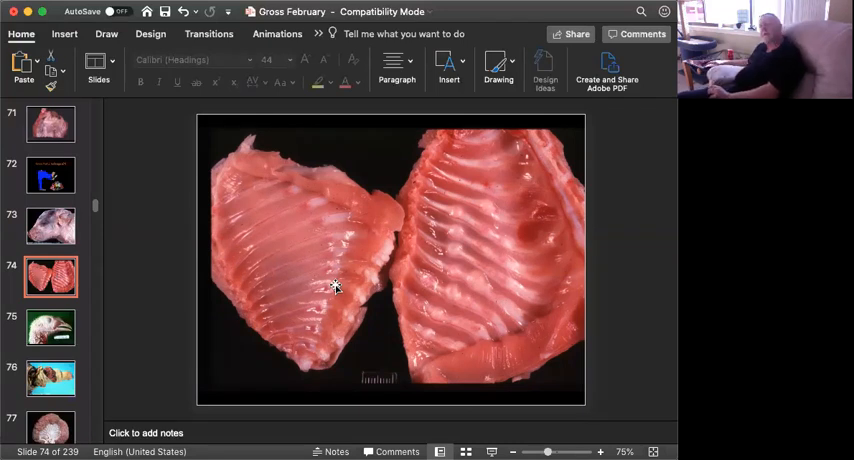
pyautogui.moveTo(374, 164)
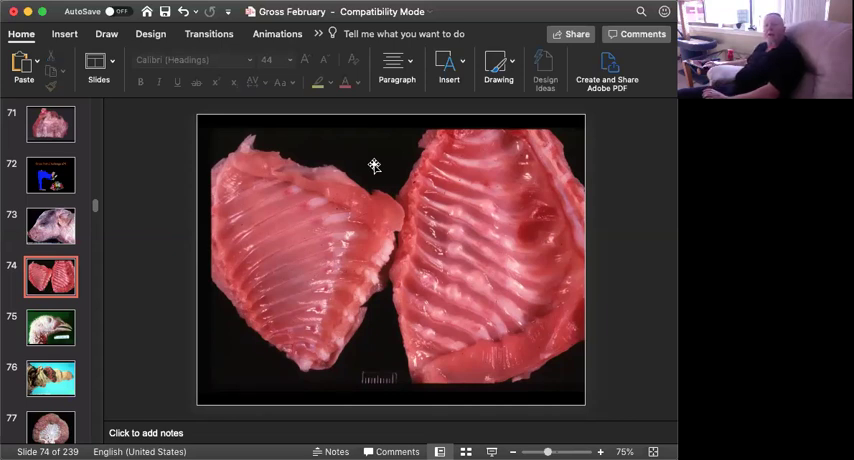
pyautogui.moveTo(460, 308)
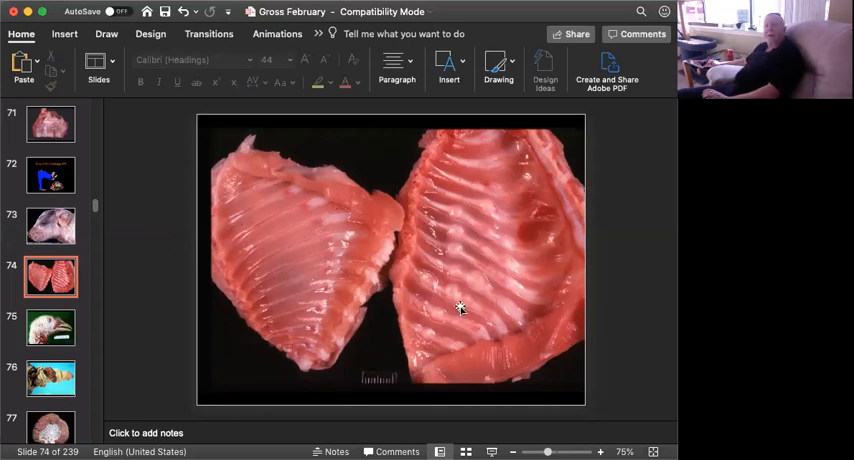
pyautogui.moveTo(460, 184)
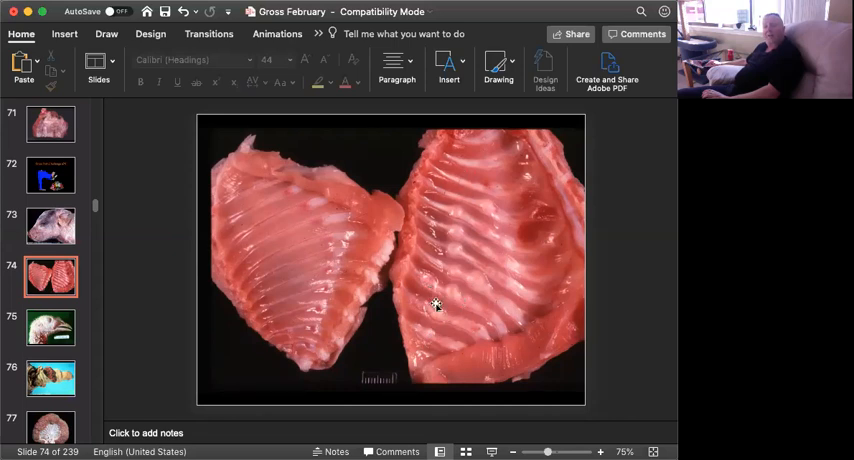
pyautogui.moveTo(498, 328)
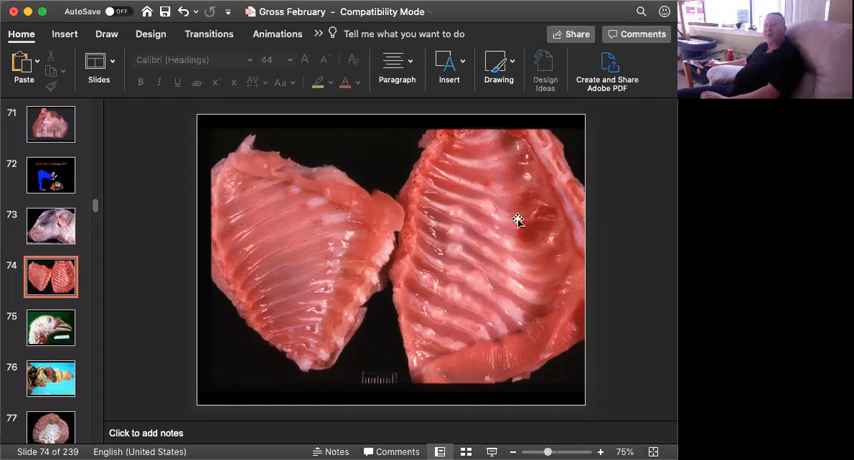
pyautogui.moveTo(514, 204)
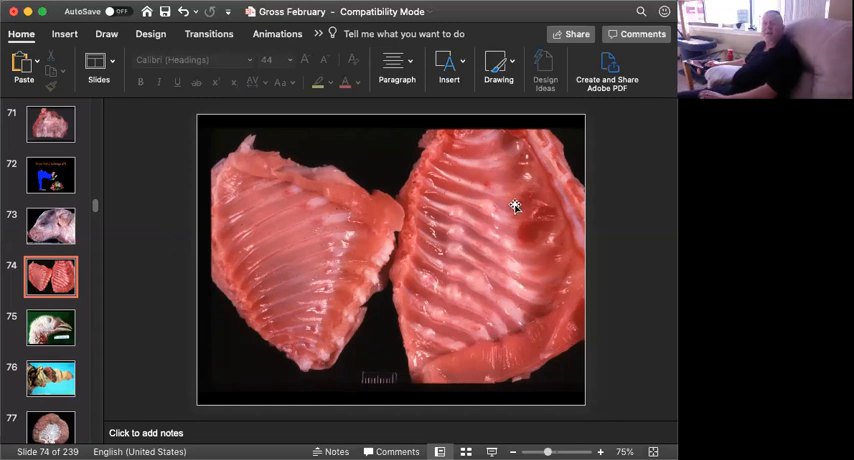
pyautogui.moveTo(518, 292)
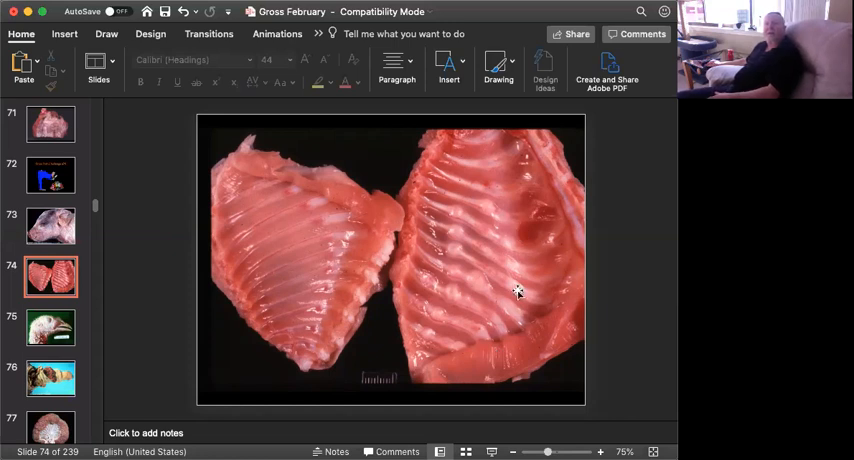
pyautogui.moveTo(432, 170)
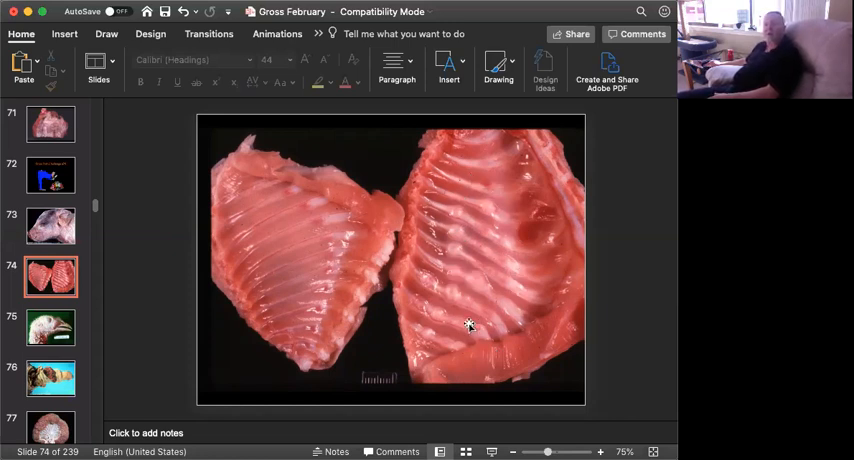
pyautogui.moveTo(456, 232)
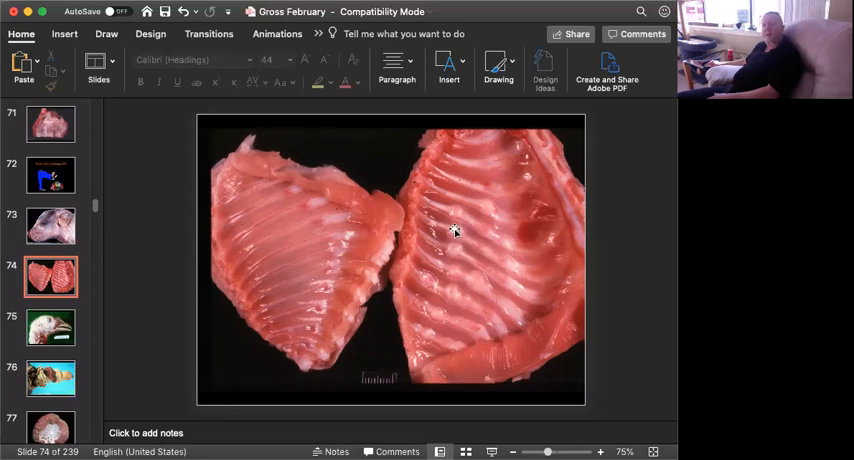
pyautogui.moveTo(488, 140)
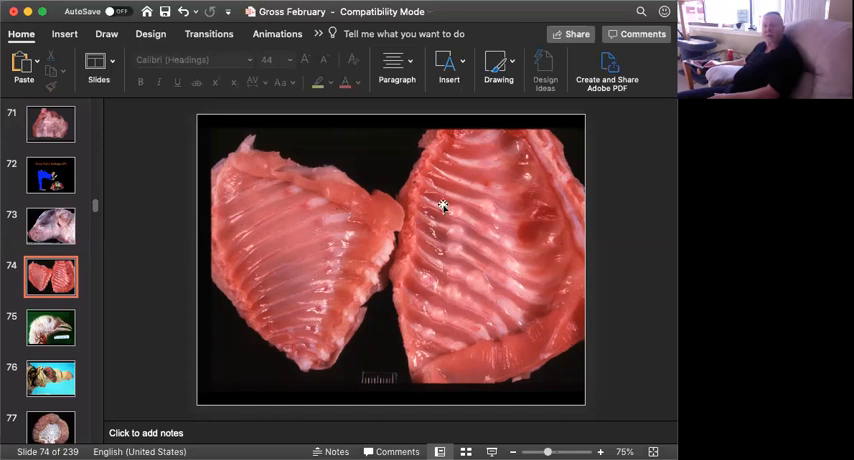
pyautogui.moveTo(498, 304)
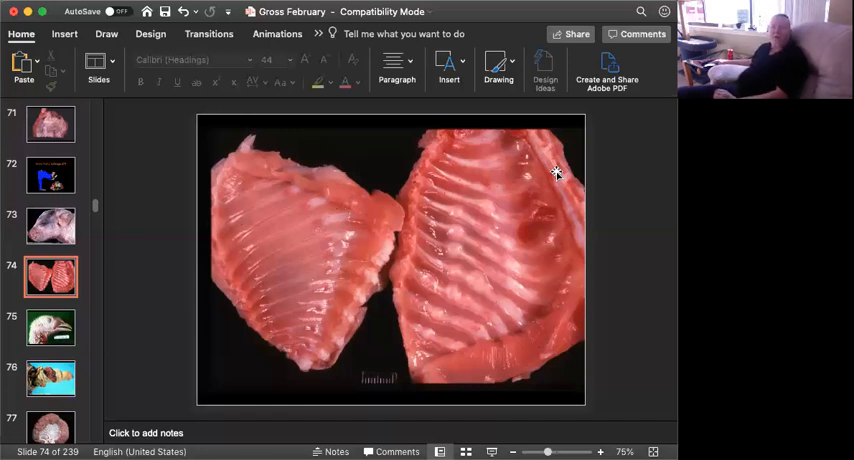
# Show slide 75, the pale turkey head specimen beside its label
pyautogui.click(50, 320)
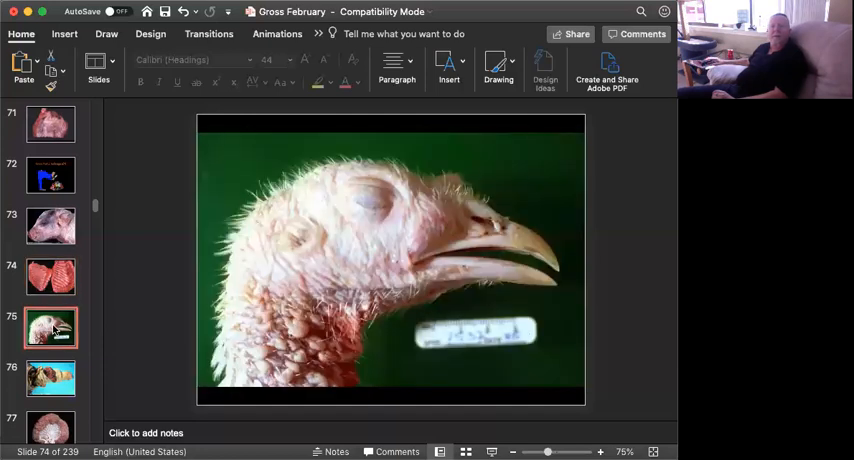
pyautogui.click(50, 320)
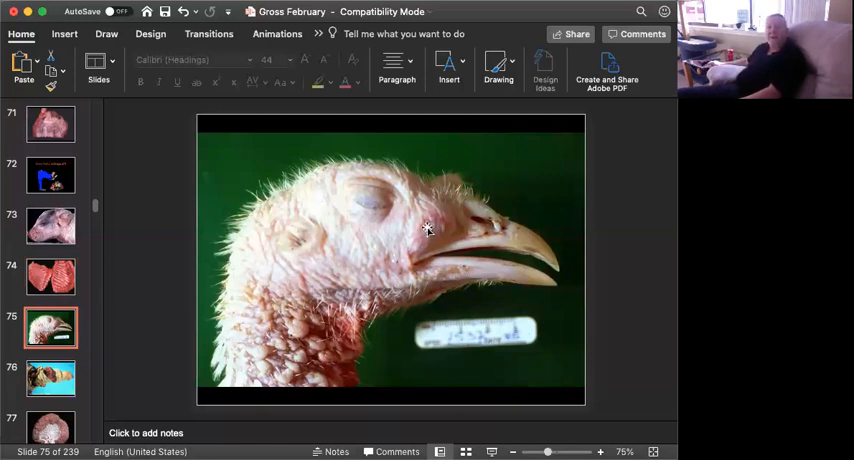
pyautogui.moveTo(496, 250)
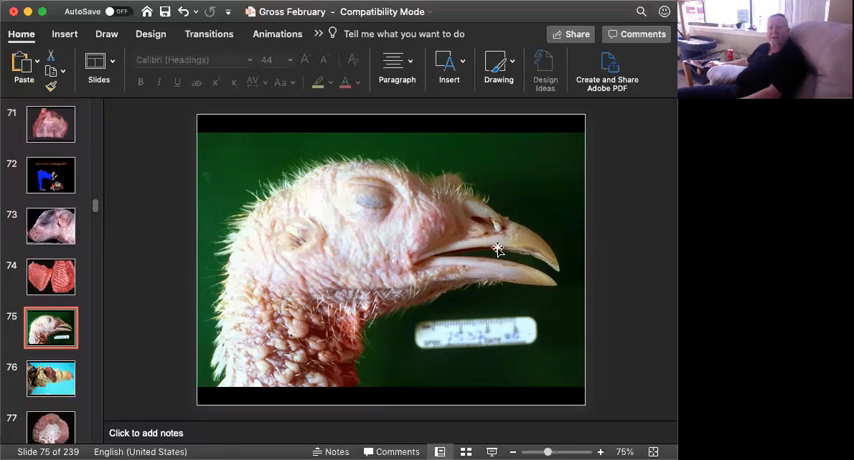
pyautogui.moveTo(408, 248)
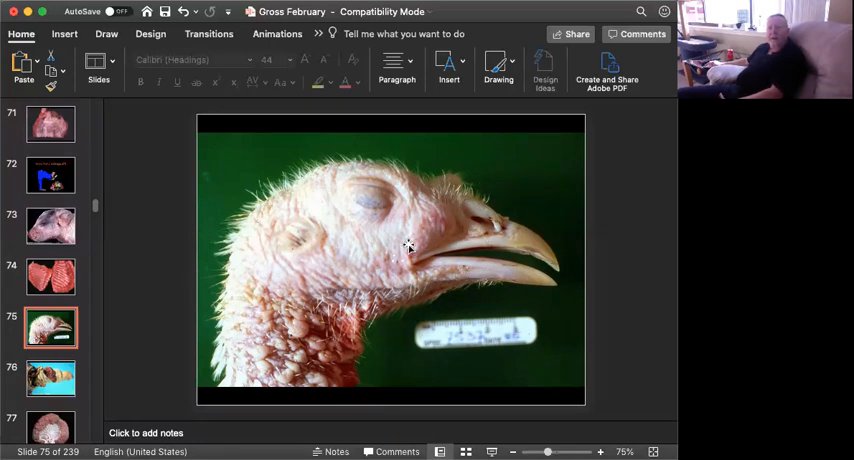
pyautogui.moveTo(492, 196)
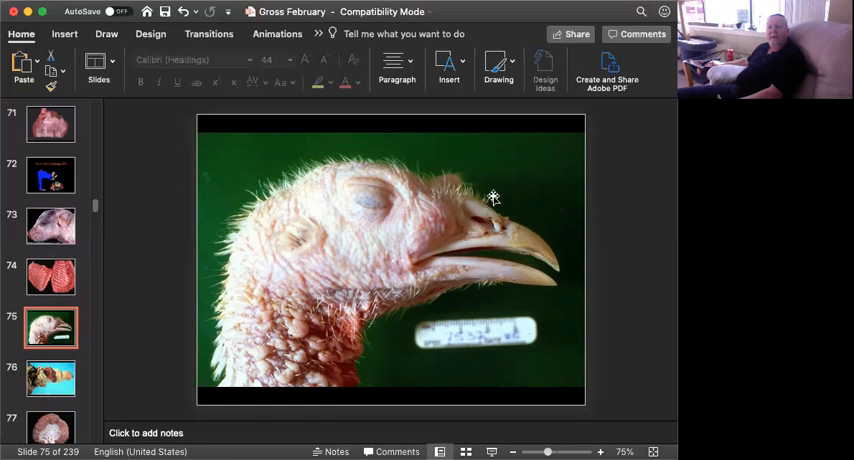
pyautogui.moveTo(516, 212)
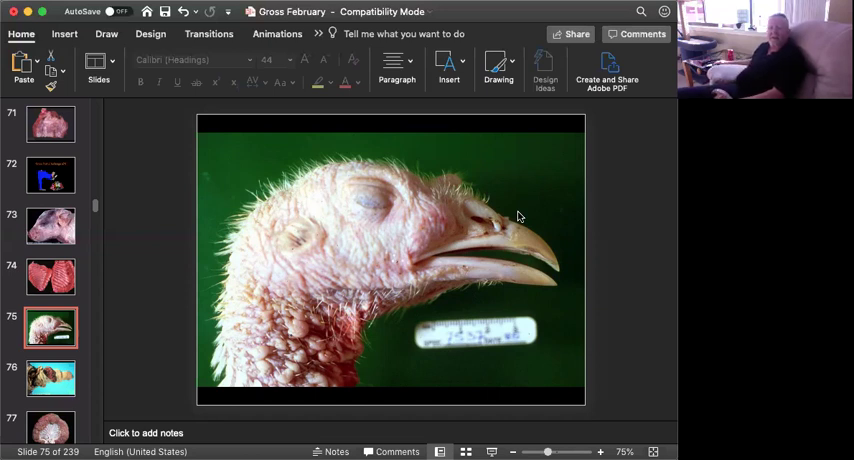
pyautogui.moveTo(592, 436)
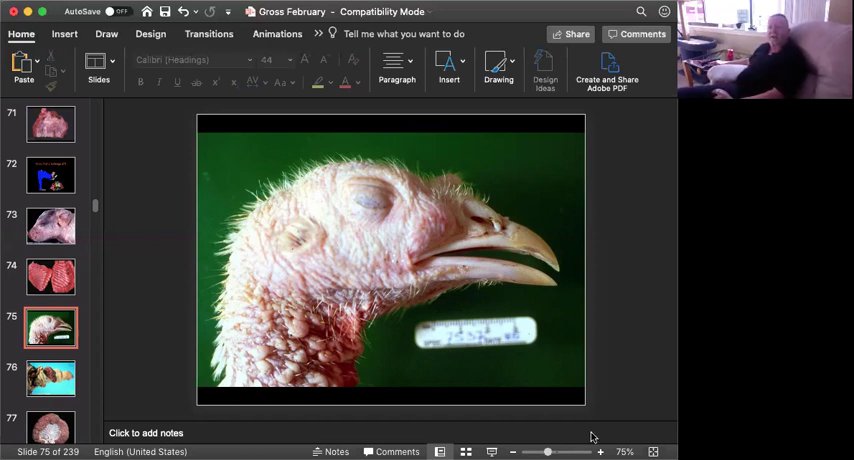
pyautogui.moveTo(610, 320)
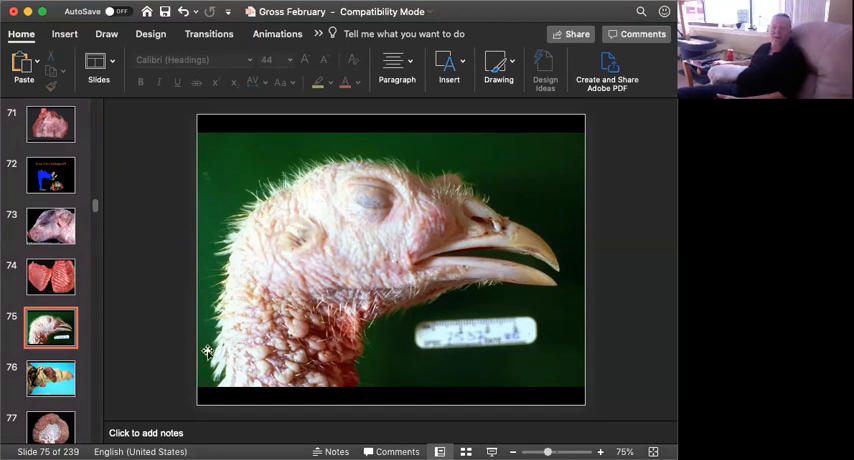
# Advance from the slide 76 intestinal specimen toward slide 77's cross-sectioned organ
pyautogui.click(50, 370)
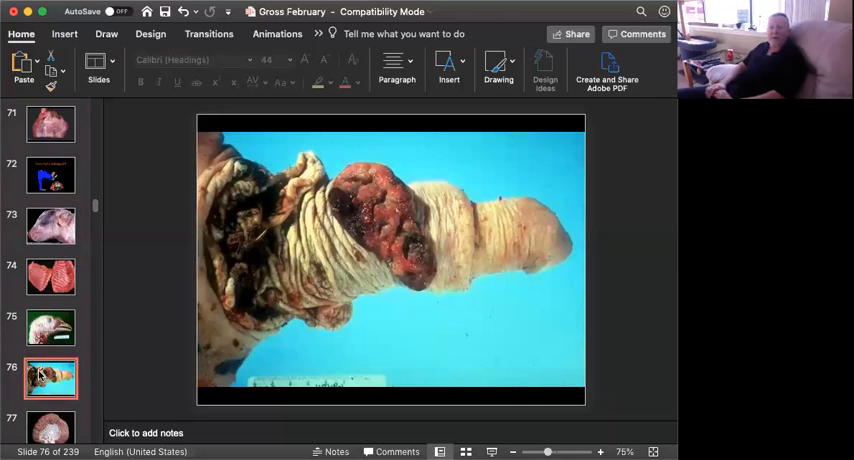
pyautogui.moveTo(222, 440)
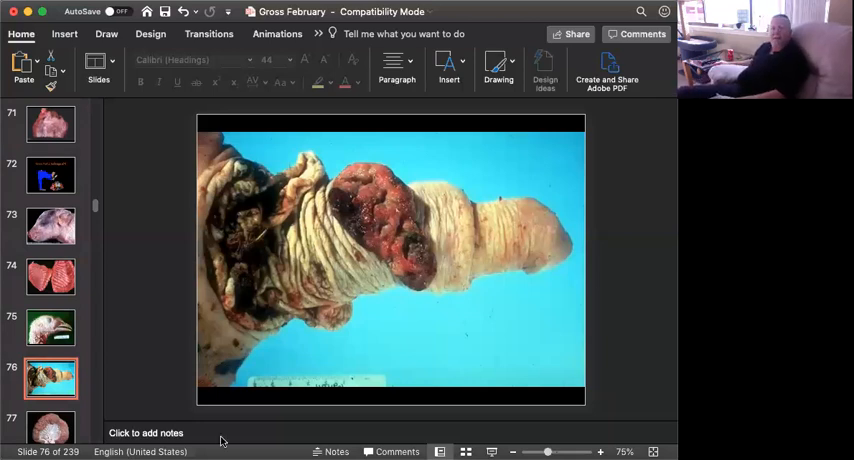
pyautogui.moveTo(398, 172)
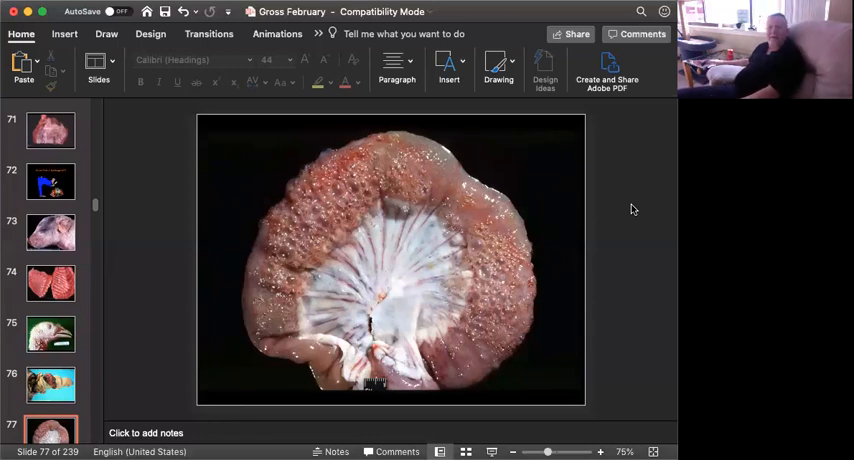
pyautogui.moveTo(470, 242)
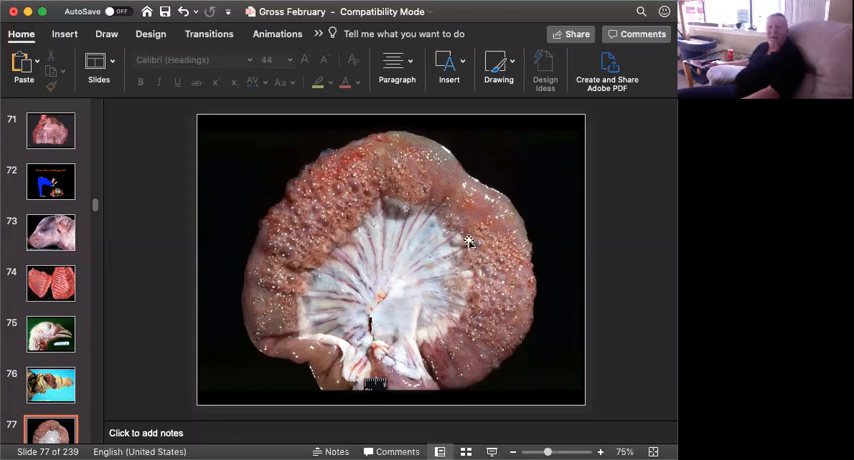
pyautogui.moveTo(488, 356)
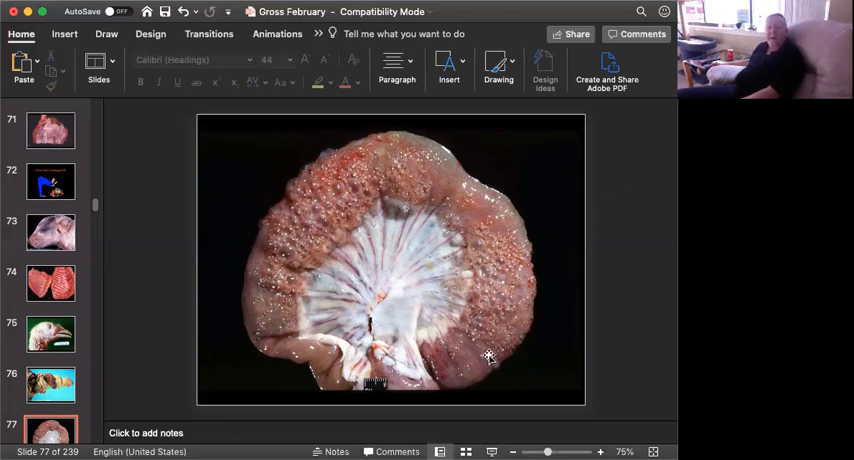
pyautogui.moveTo(322, 218)
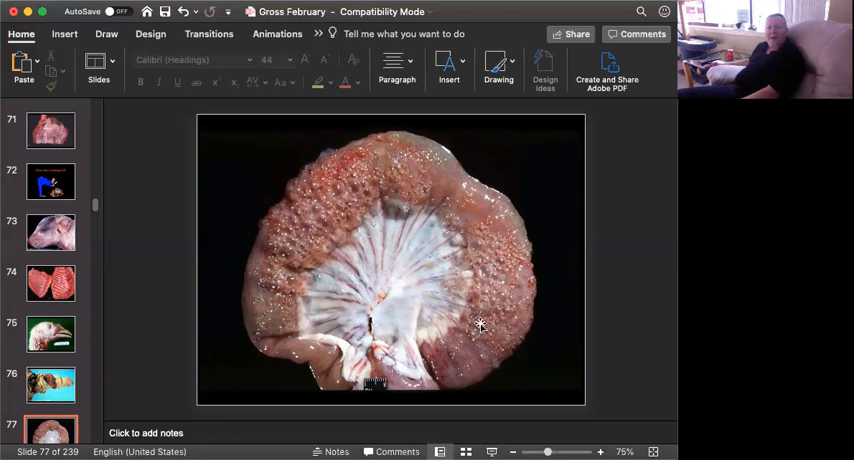
pyautogui.moveTo(520, 254)
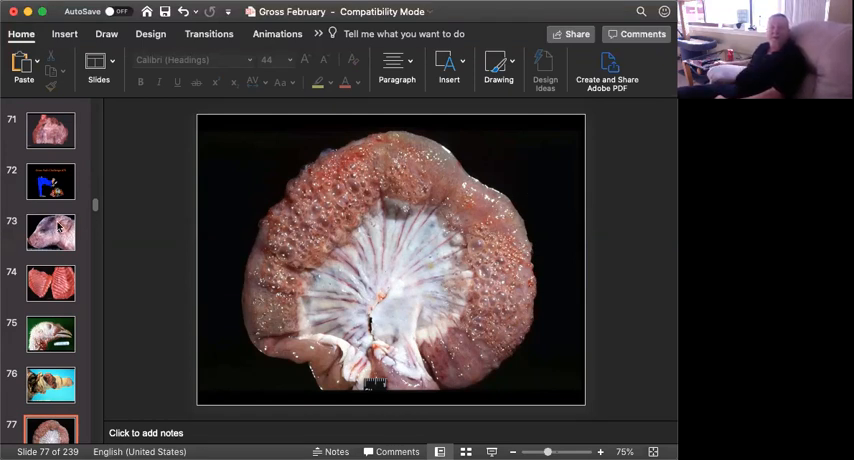
pyautogui.scroll(-3)
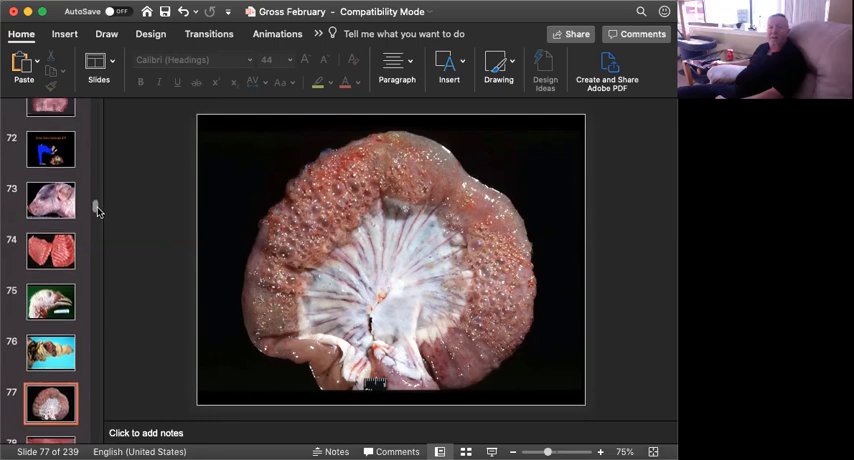
pyautogui.scroll(-3)
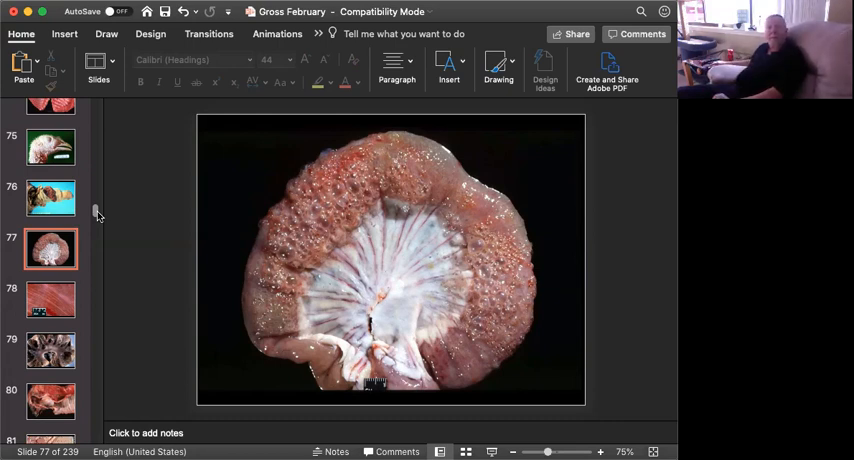
# Show slide 78, the streaked red tissue close-up with the UGA 89 scale
pyautogui.click(48, 290)
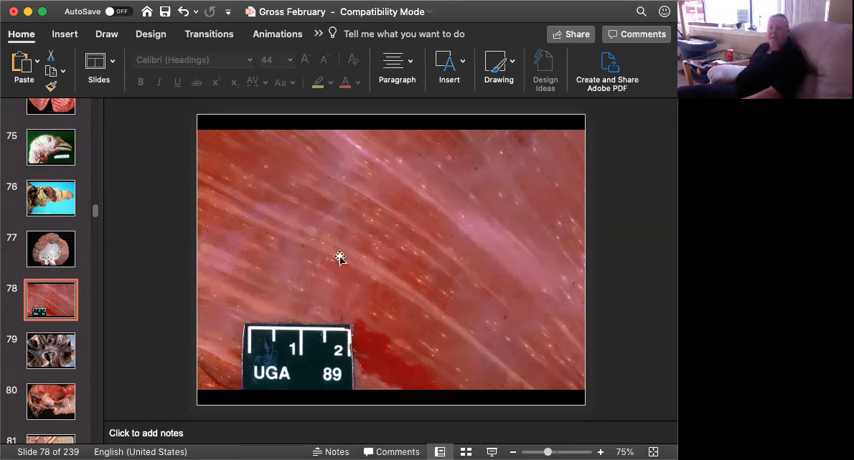
pyautogui.moveTo(552, 402)
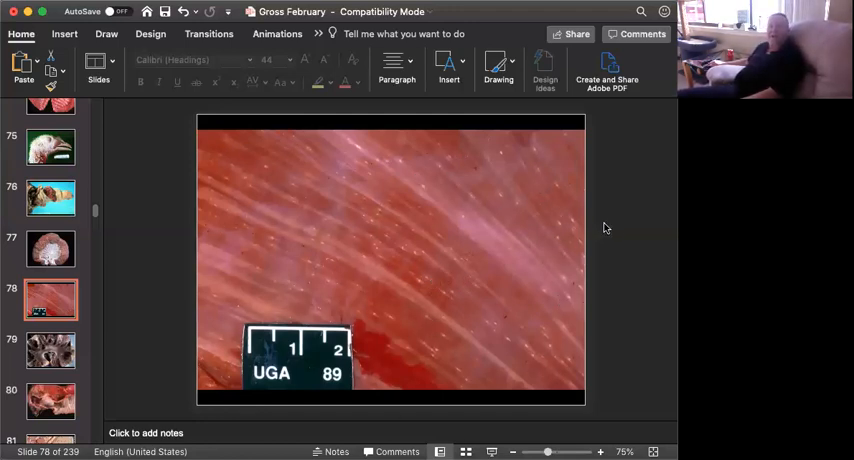
pyautogui.moveTo(620, 224)
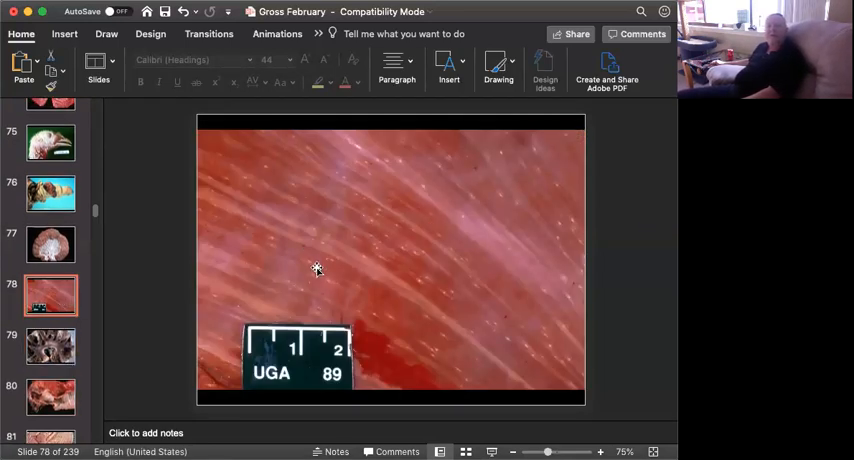
pyautogui.moveTo(606, 228)
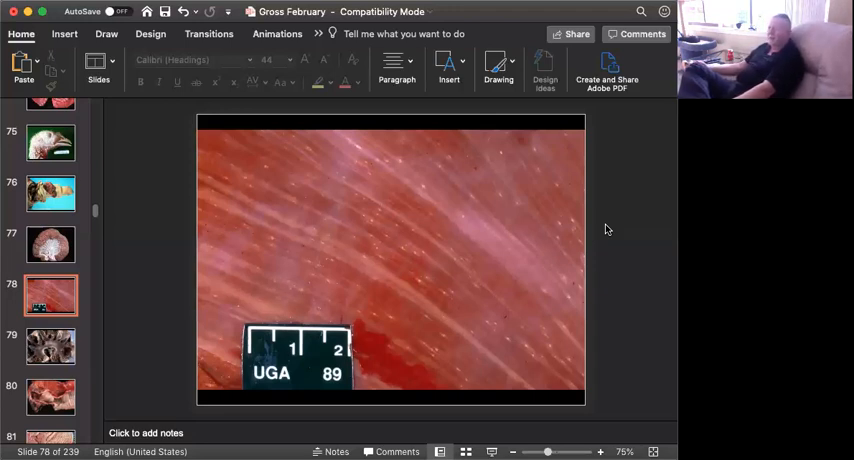
pyautogui.moveTo(192, 256)
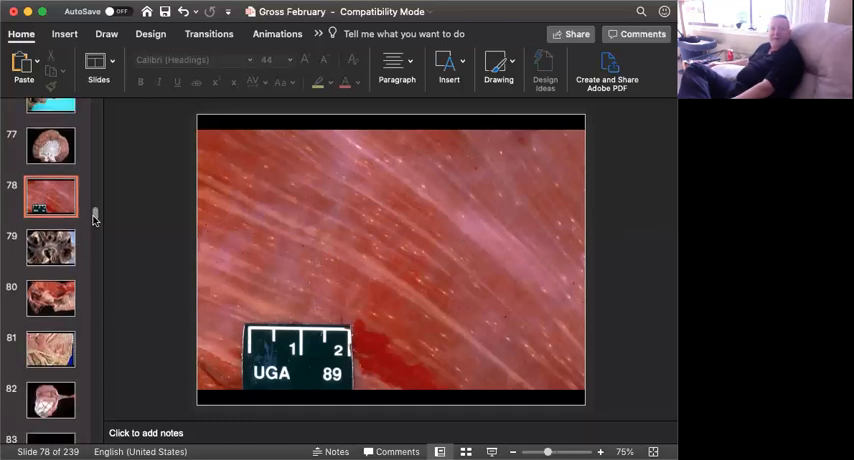
# Advance through slide 79's cyst-filled cut specimen to slide 80's opened thoracic specimen
pyautogui.click(48, 216)
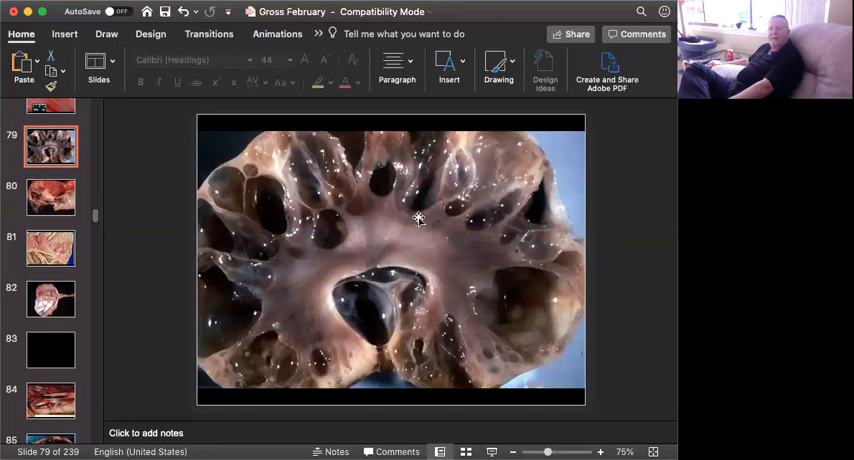
pyautogui.moveTo(456, 252)
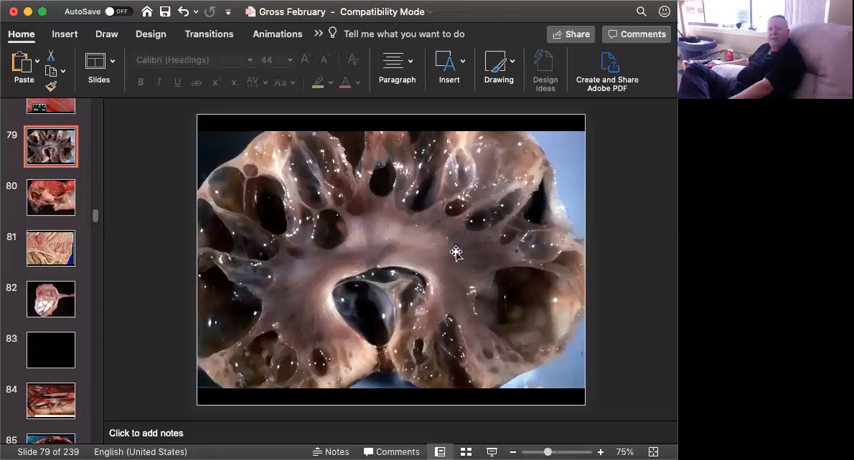
pyautogui.moveTo(512, 370)
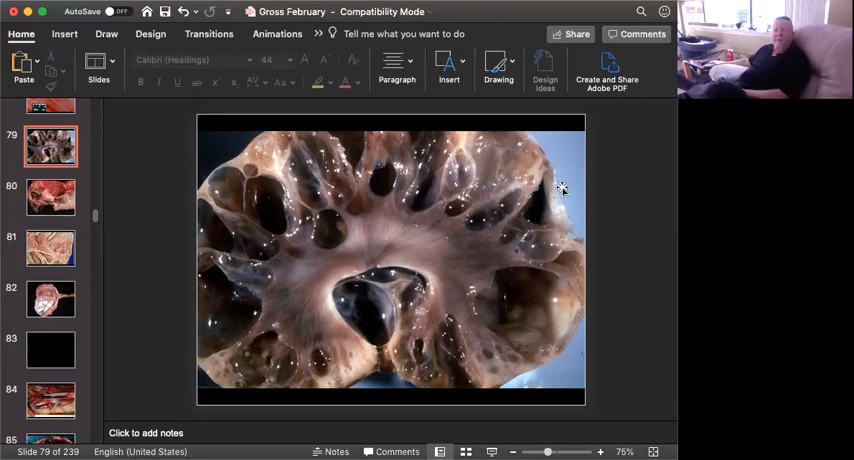
pyautogui.click(48, 196)
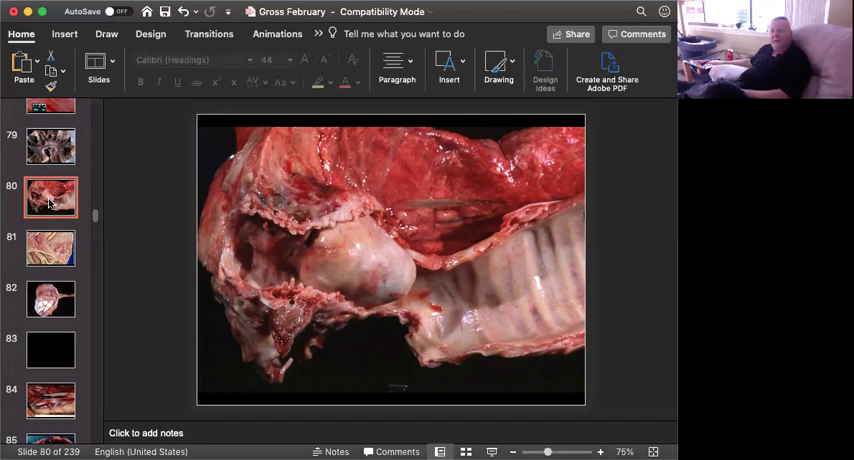
pyautogui.moveTo(364, 262)
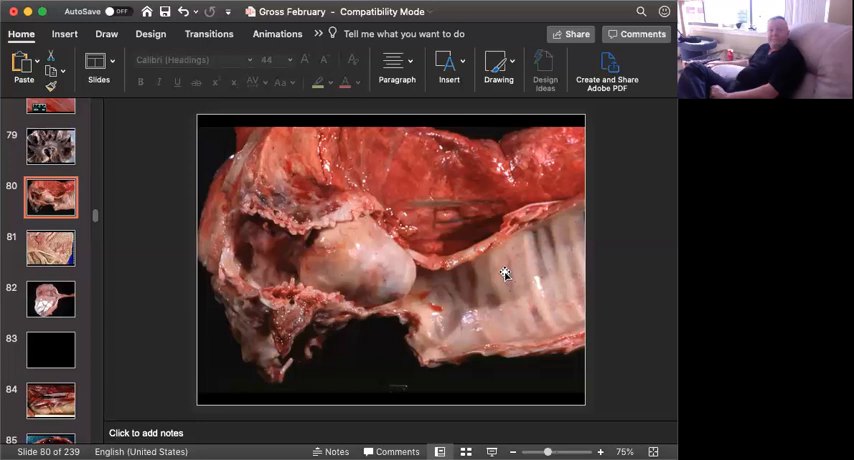
# Advance past the ringed windpipe specimen to slide 81's folded mucosal tissue
pyautogui.click(48, 248)
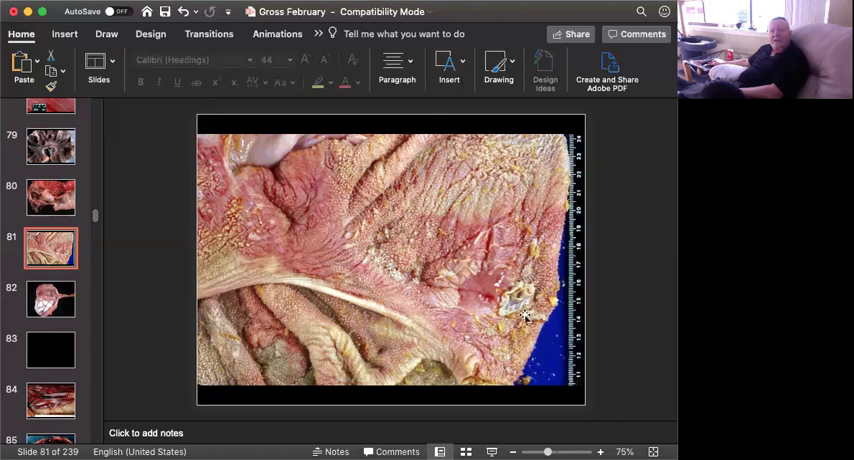
pyautogui.moveTo(466, 292)
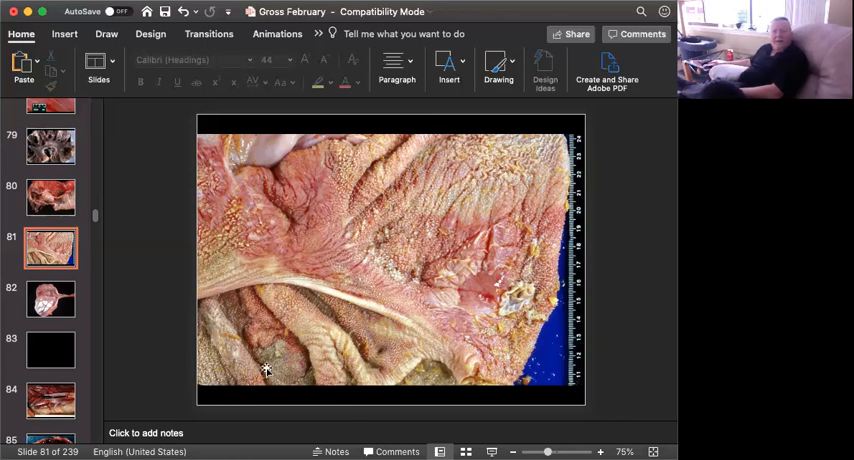
pyautogui.moveTo(556, 348)
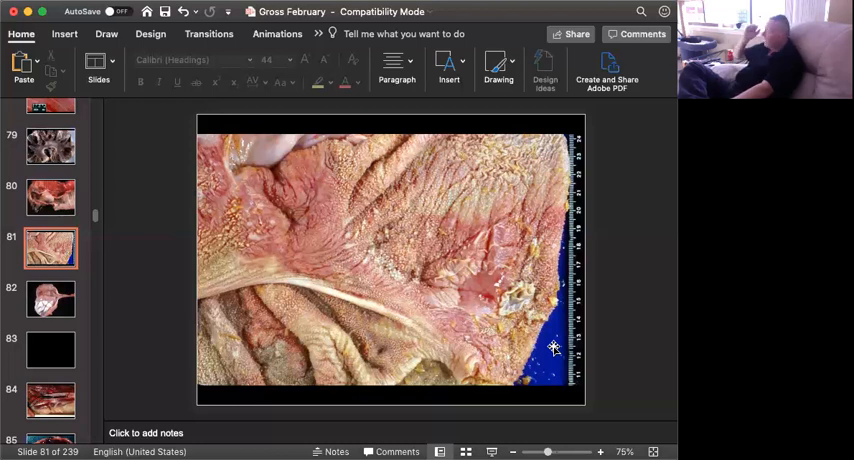
pyautogui.moveTo(444, 284)
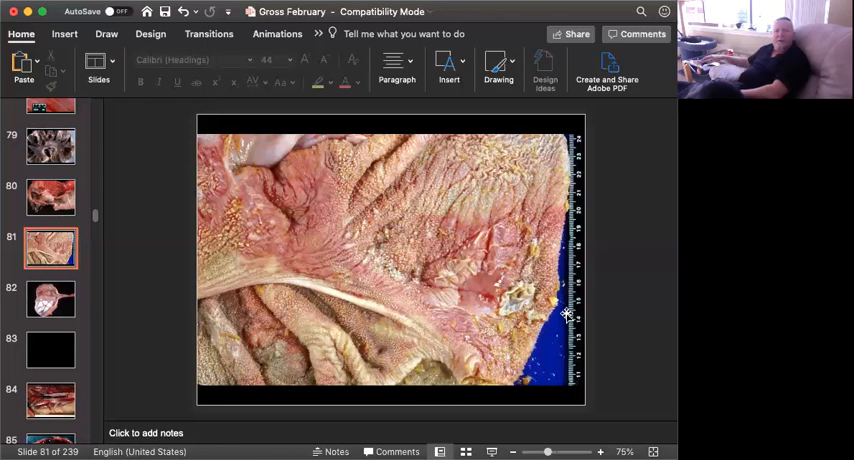
pyautogui.moveTo(48, 298)
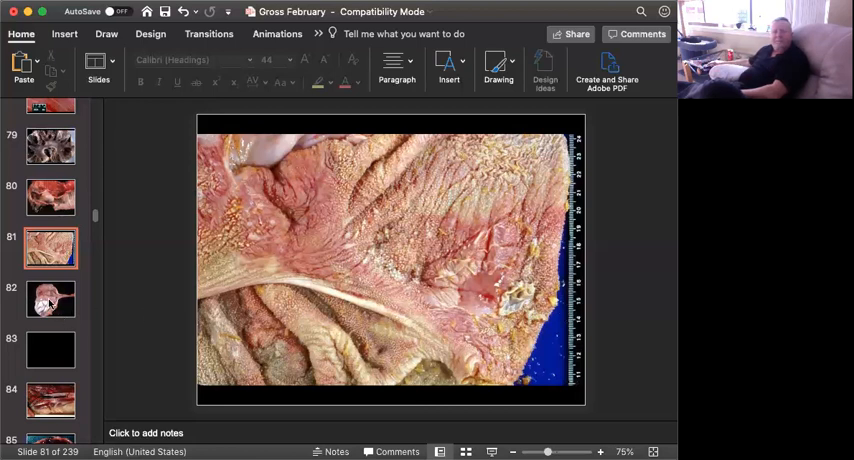
# Advance past the white lobulated masses specimen to slide 83, the black blank slide
pyautogui.click(48, 300)
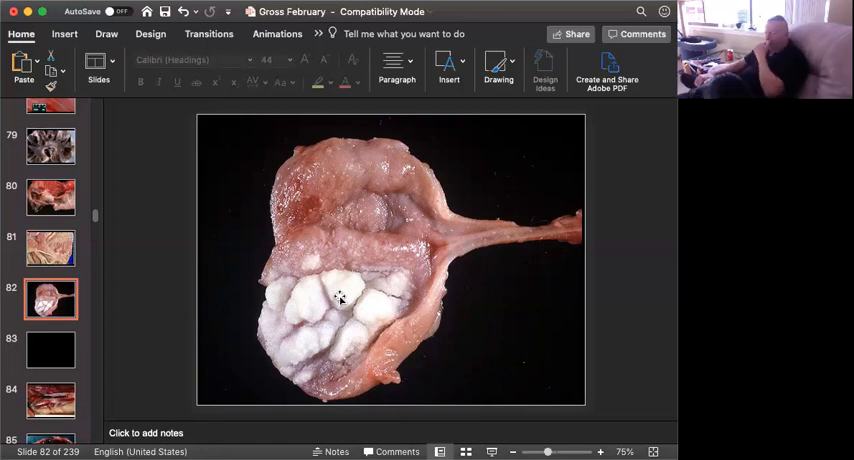
pyautogui.moveTo(422, 318)
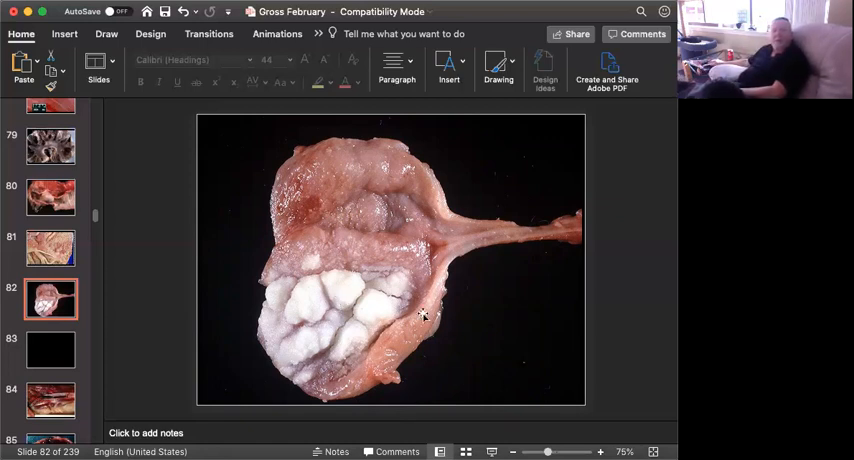
pyautogui.moveTo(466, 250)
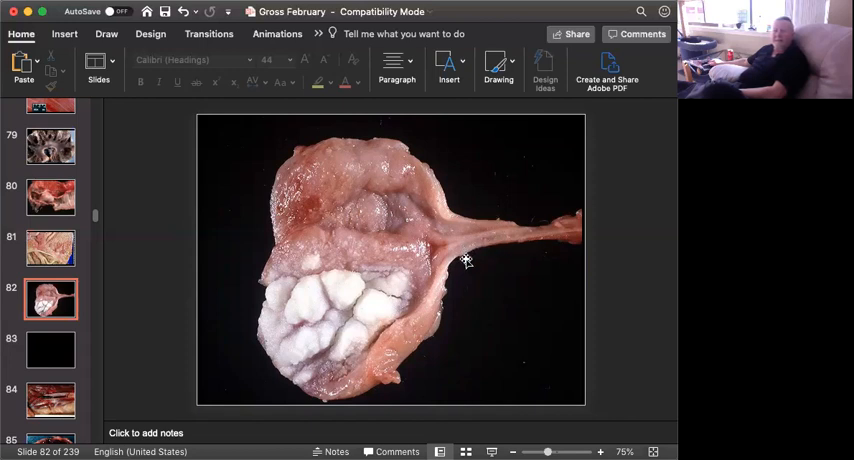
pyautogui.moveTo(388, 284)
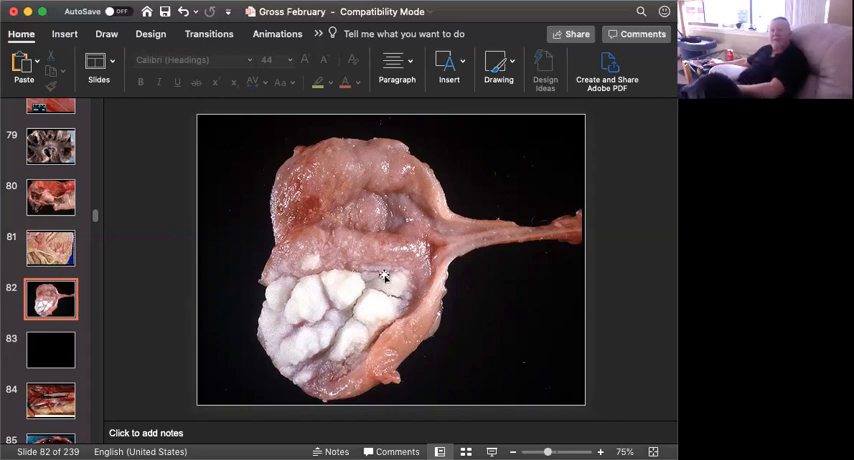
pyautogui.moveTo(324, 152)
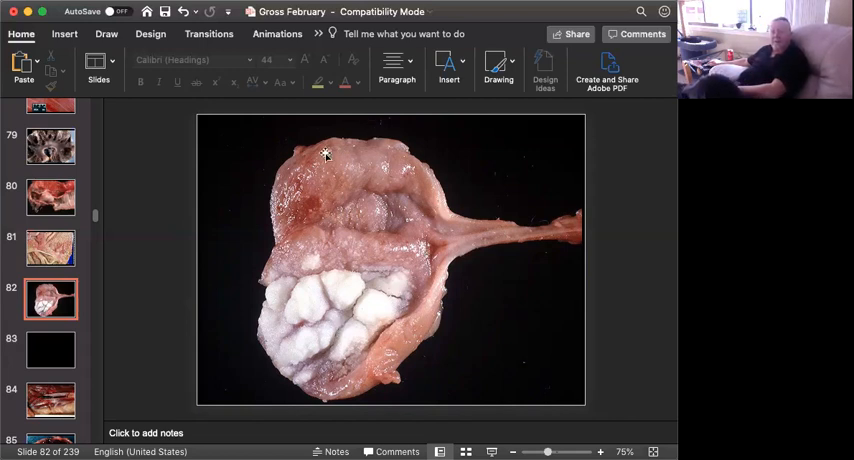
pyautogui.moveTo(448, 238)
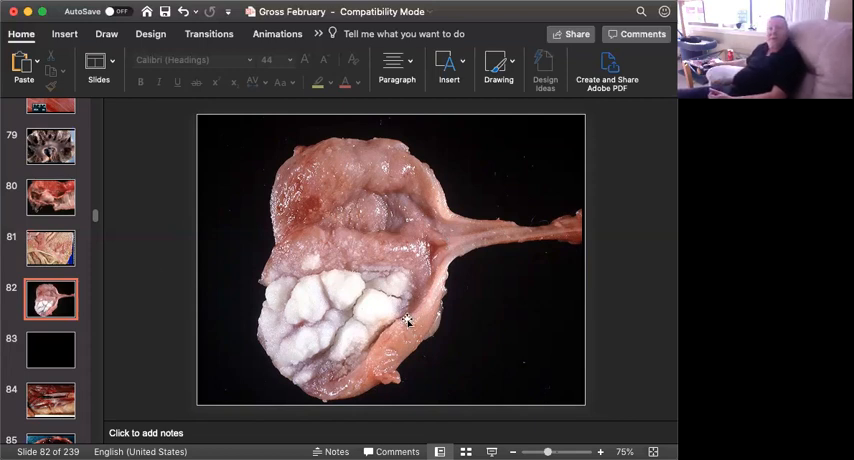
pyautogui.moveTo(412, 316)
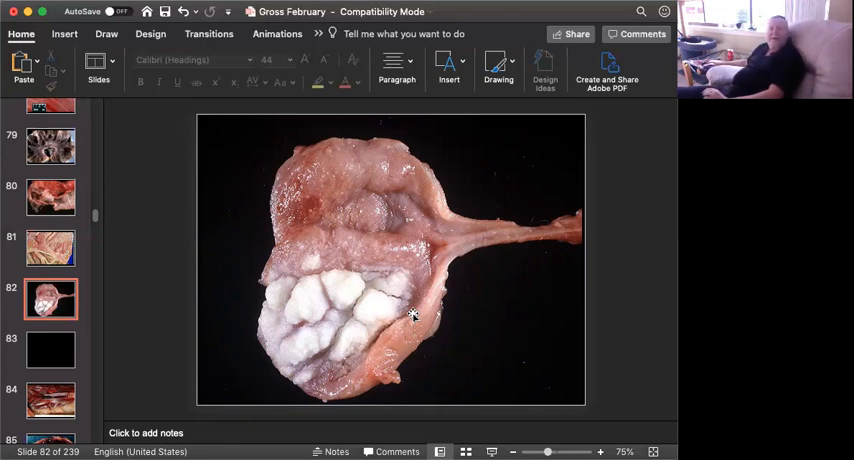
pyautogui.moveTo(320, 304)
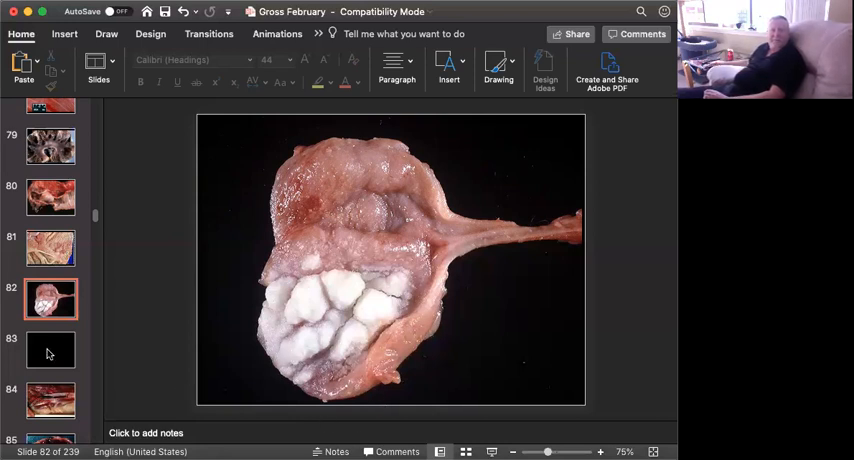
pyautogui.click(48, 350)
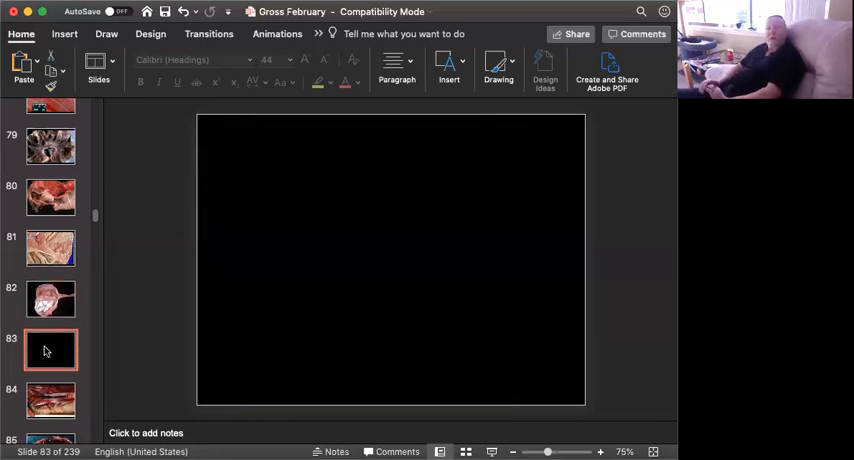